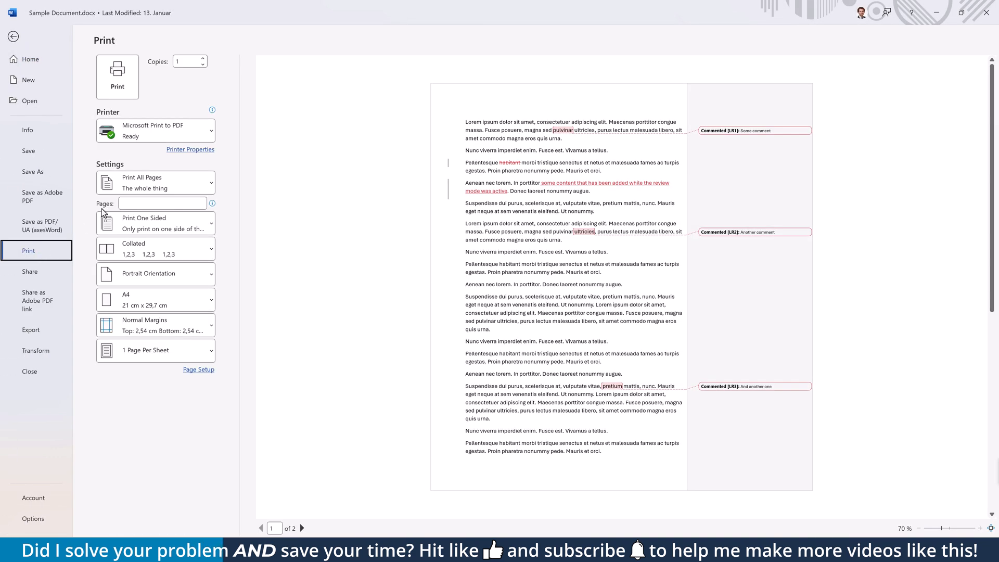
- Uncheck Print Markup in the print settings and return to the document editing view
{"action": "left_click", "coordinate": [155, 183]}
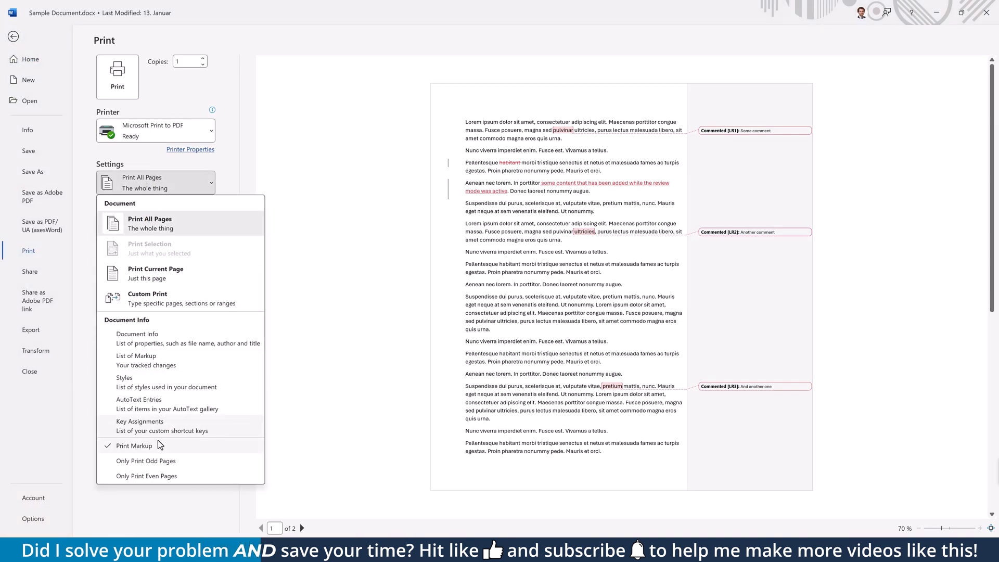
{"action": "left_click", "coordinate": [137, 445]}
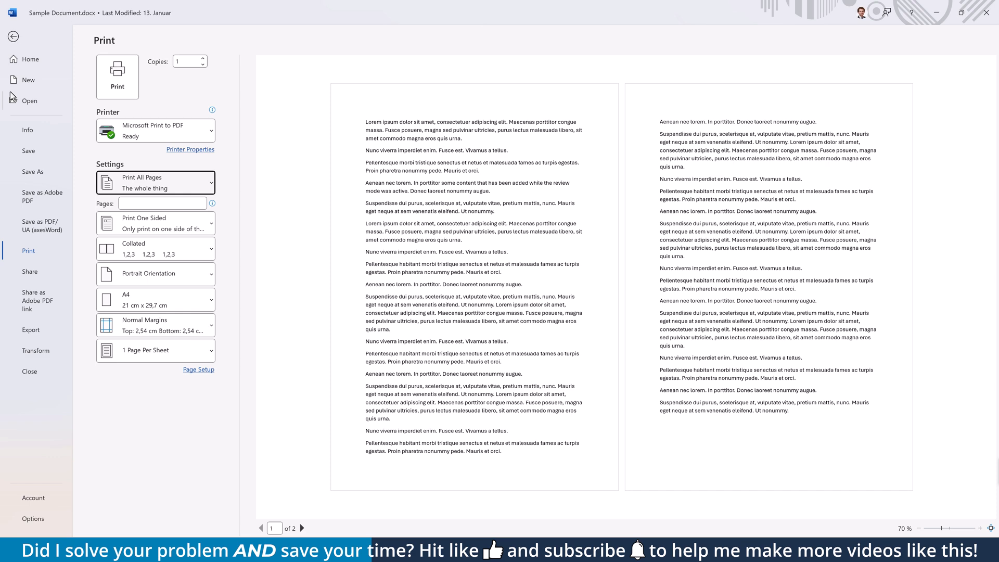
{"action": "left_click", "coordinate": [13, 36]}
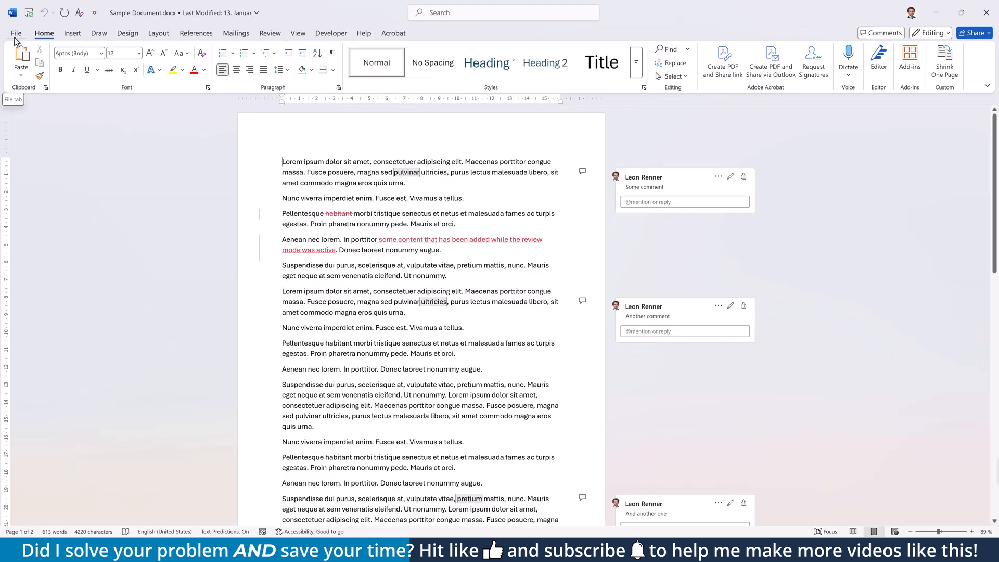
{"action": "mouse_move", "coordinate": [114, 152]}
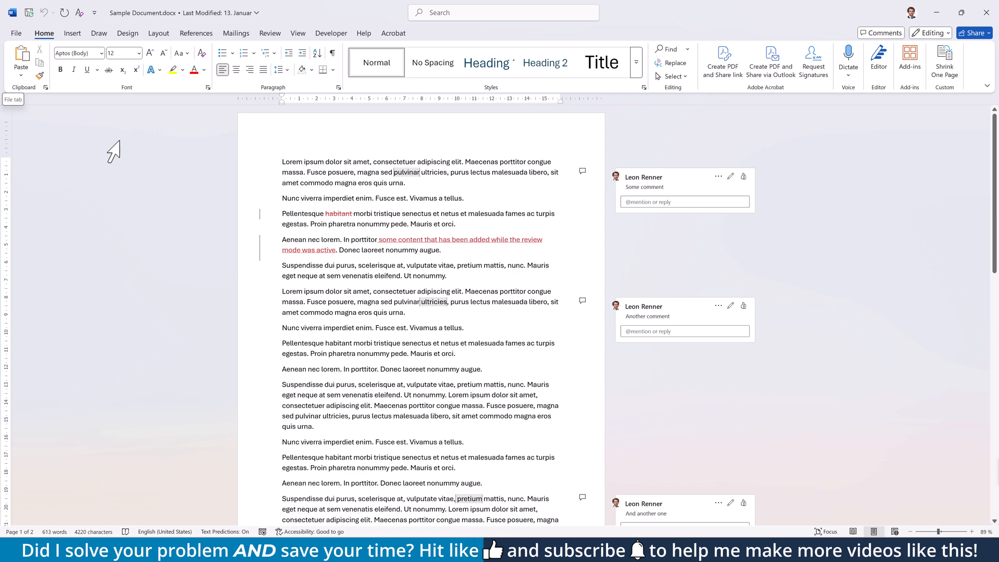
- Set Review's Display for Review to No Markup after briefly trying Original
{"action": "left_click", "coordinate": [269, 33]}
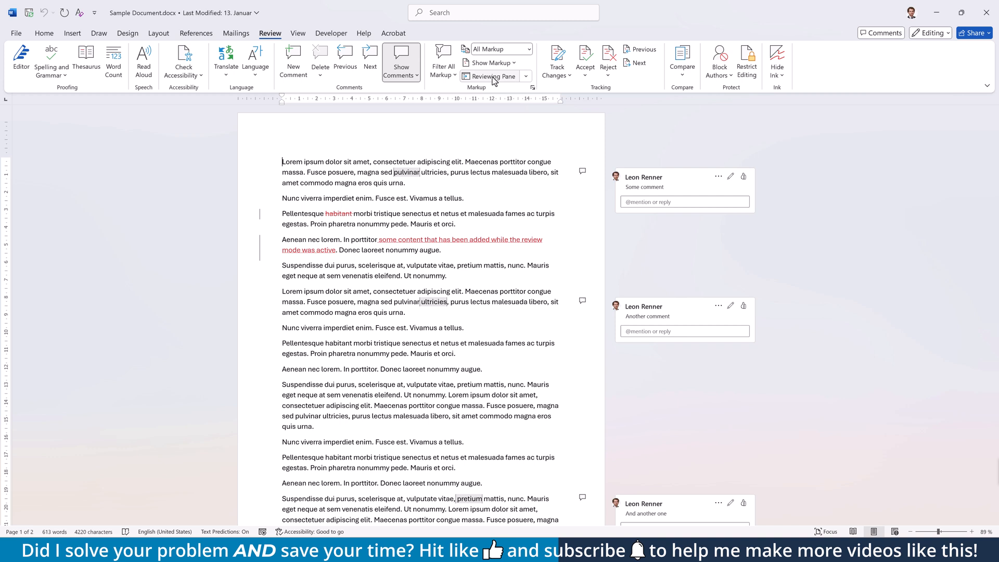
{"action": "left_click", "coordinate": [528, 48]}
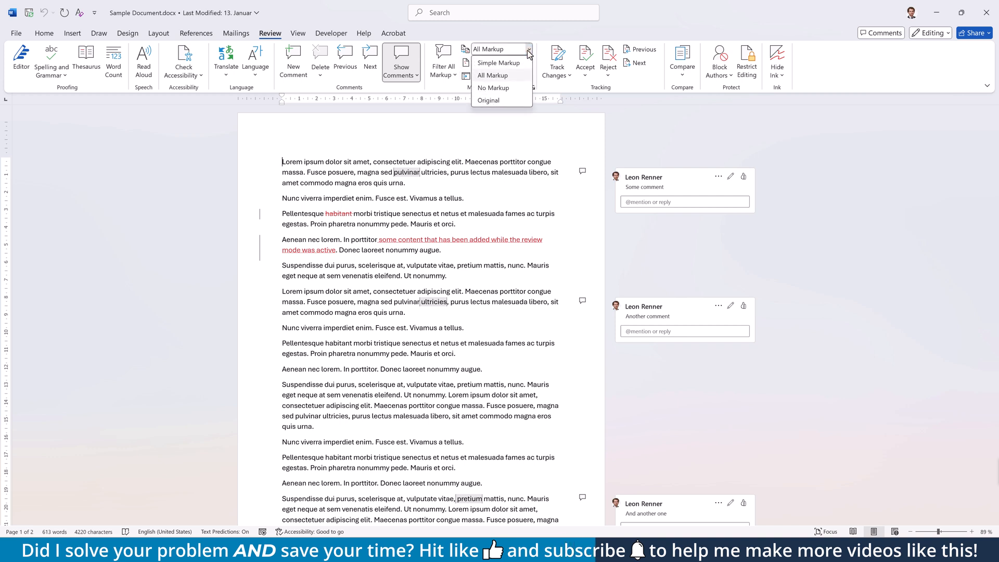
{"action": "mouse_move", "coordinate": [502, 101]}
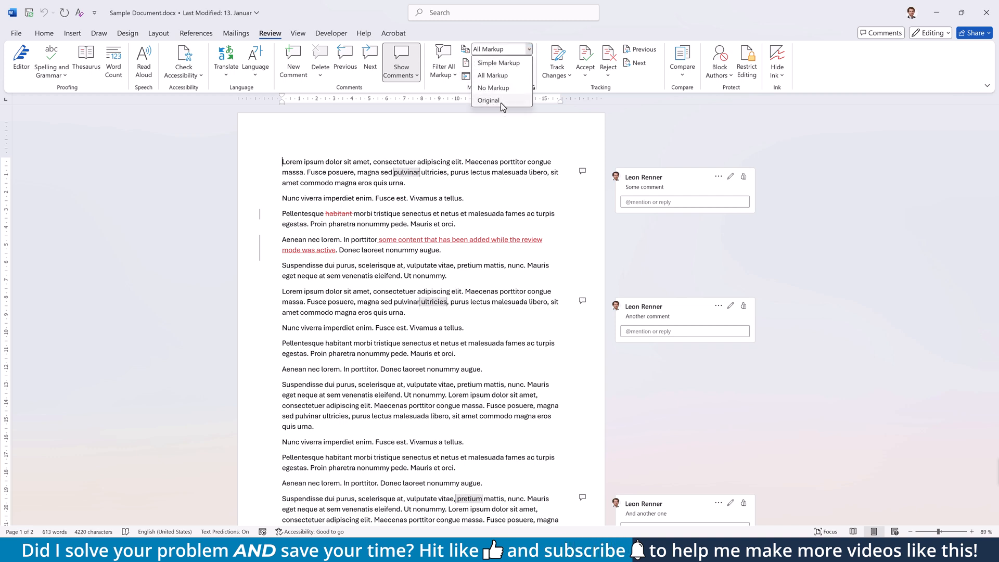
{"action": "left_click", "coordinate": [488, 100]}
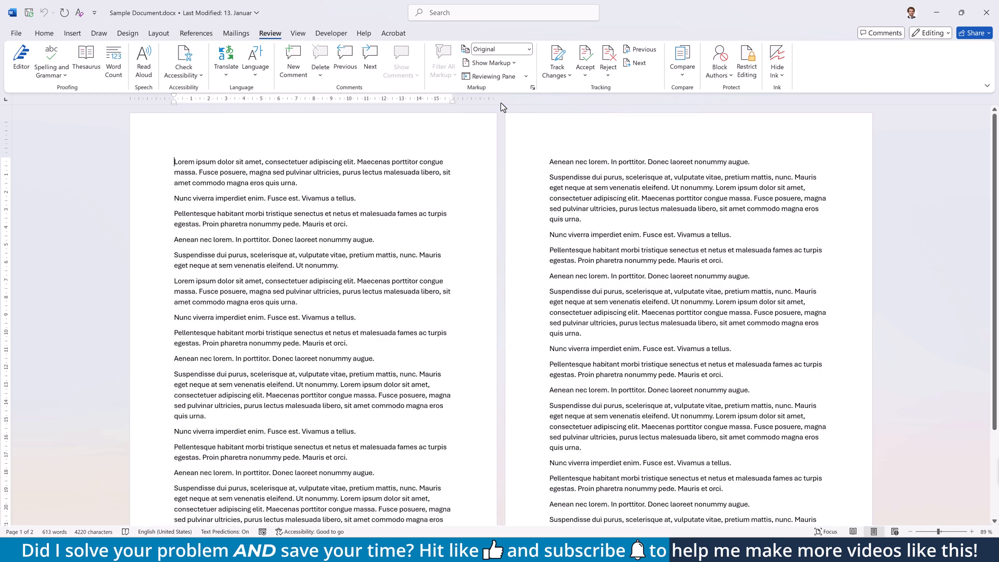
{"action": "left_click", "coordinate": [529, 49]}
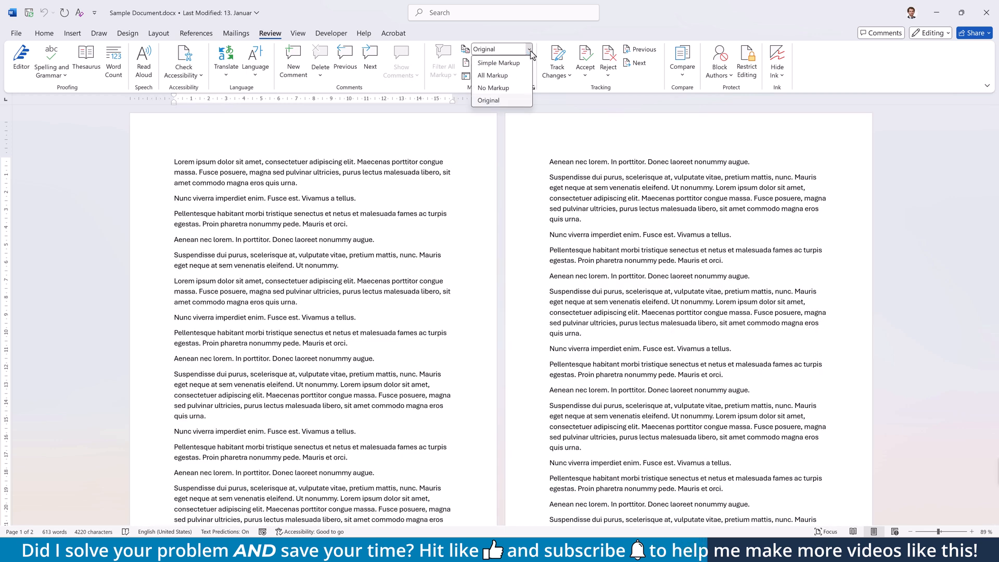
{"action": "left_click", "coordinate": [493, 87]}
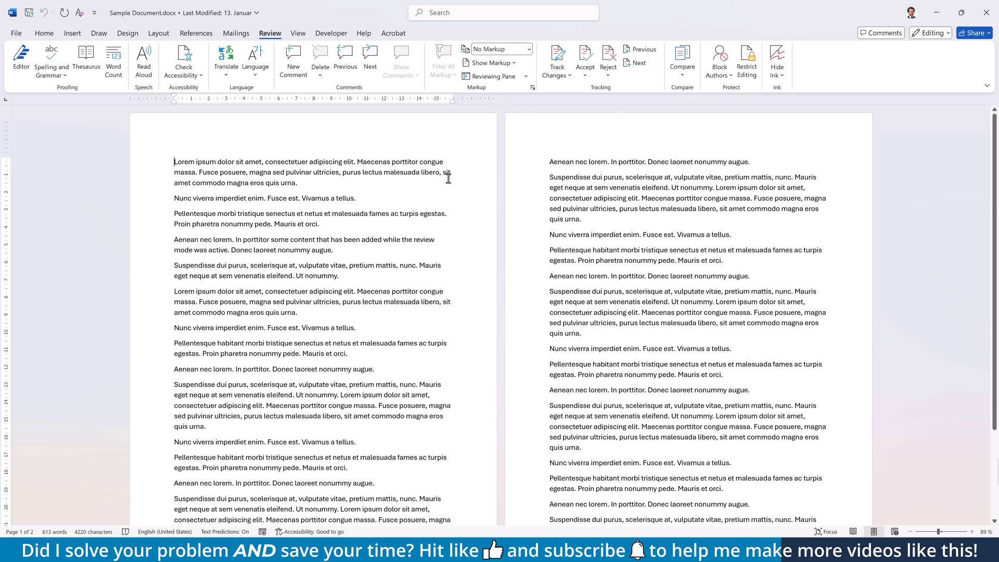
- Check the File > Print preview showing both pages without comments
{"action": "left_click", "coordinate": [16, 33]}
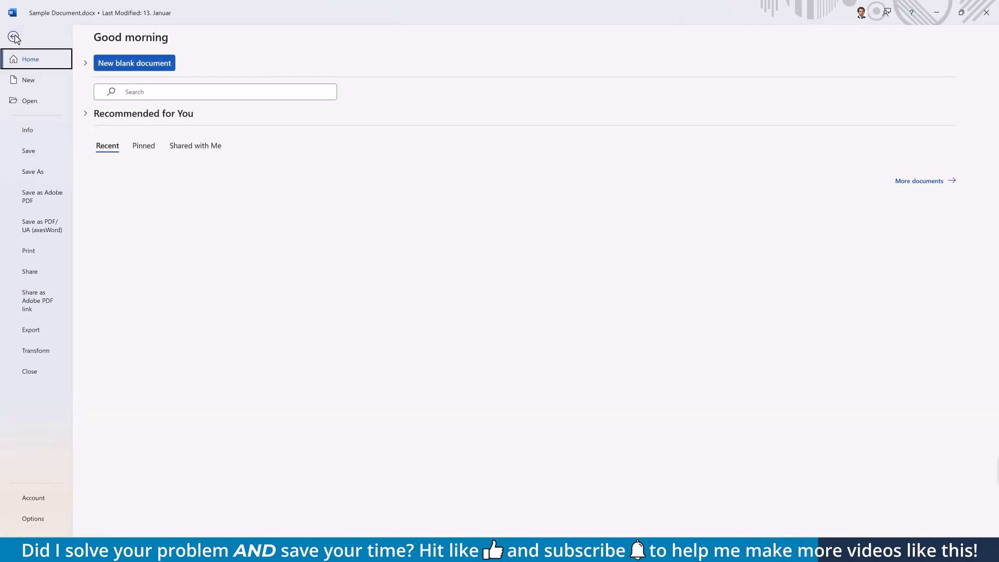
{"action": "left_click", "coordinate": [28, 251]}
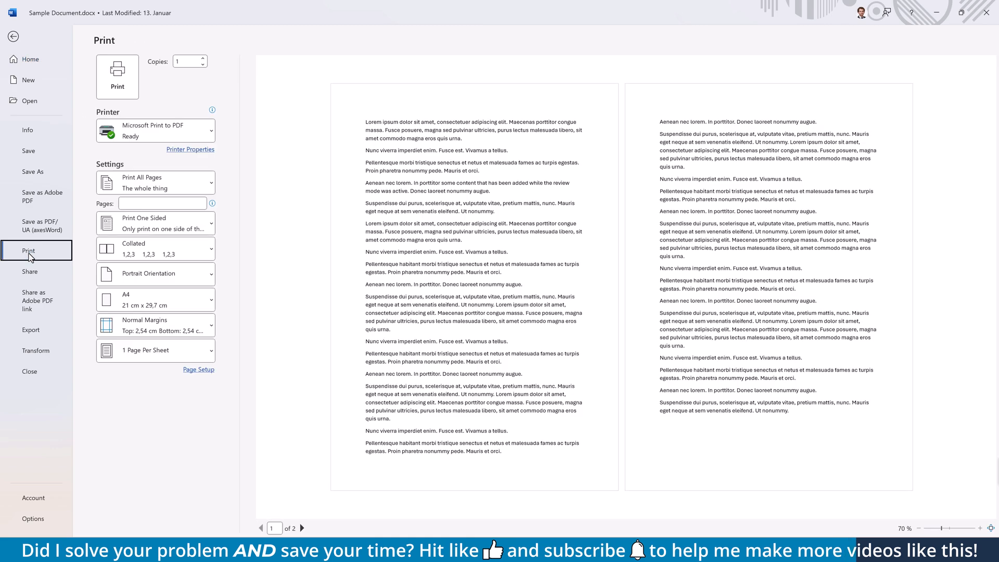